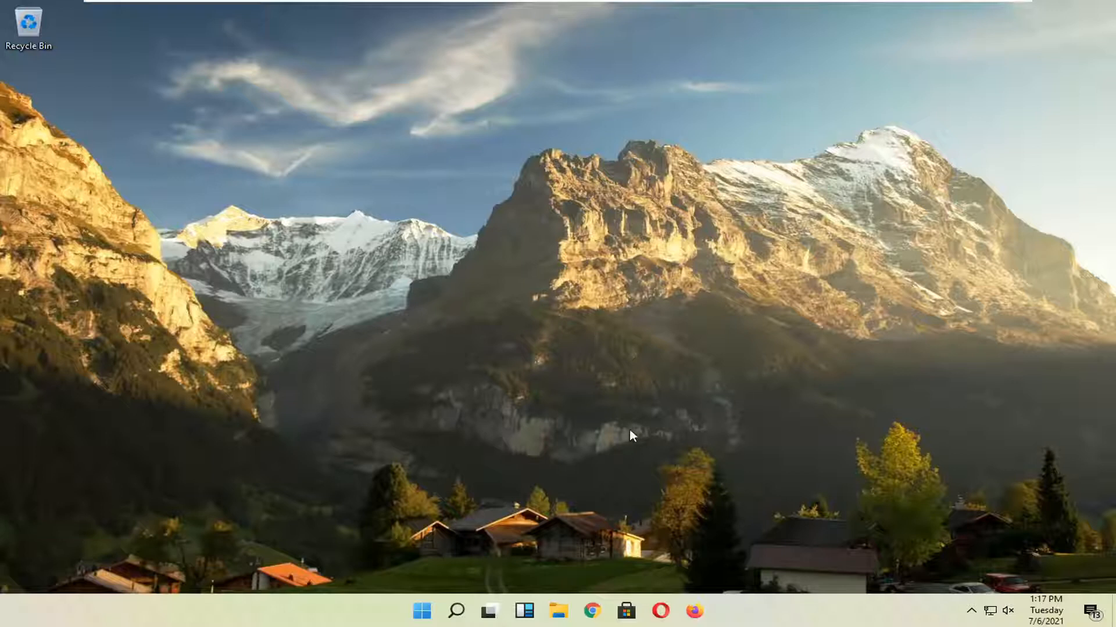
{"action": "mouse_move", "coordinate": [455, 610]}
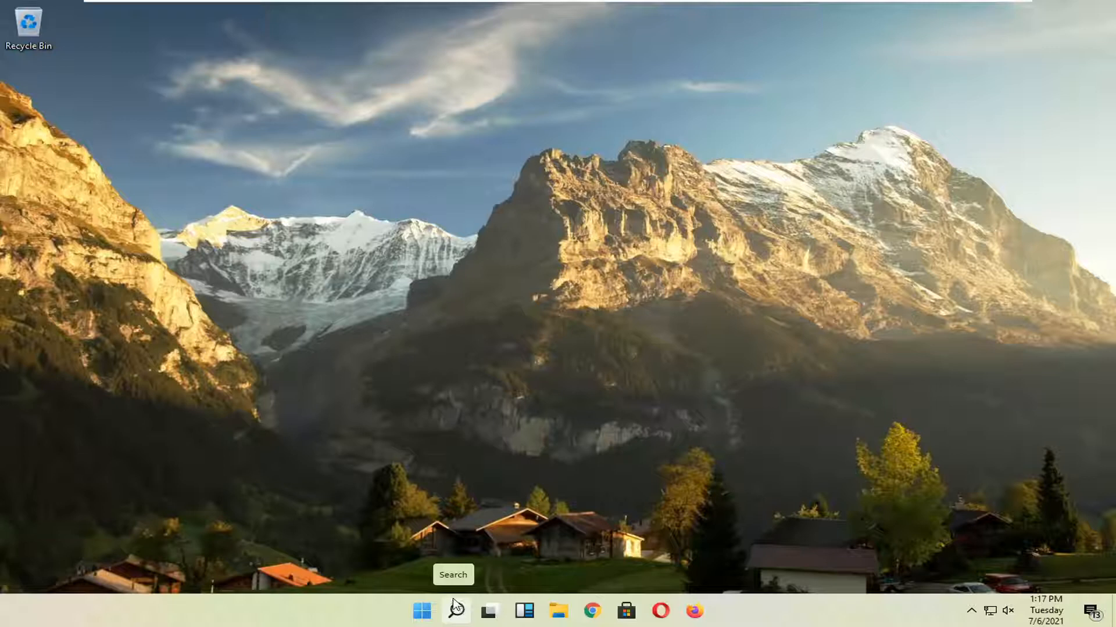
- Search Windows for 'snipping tool' to bring up the Snipping Tool result
{"action": "left_click", "coordinate": [454, 610]}
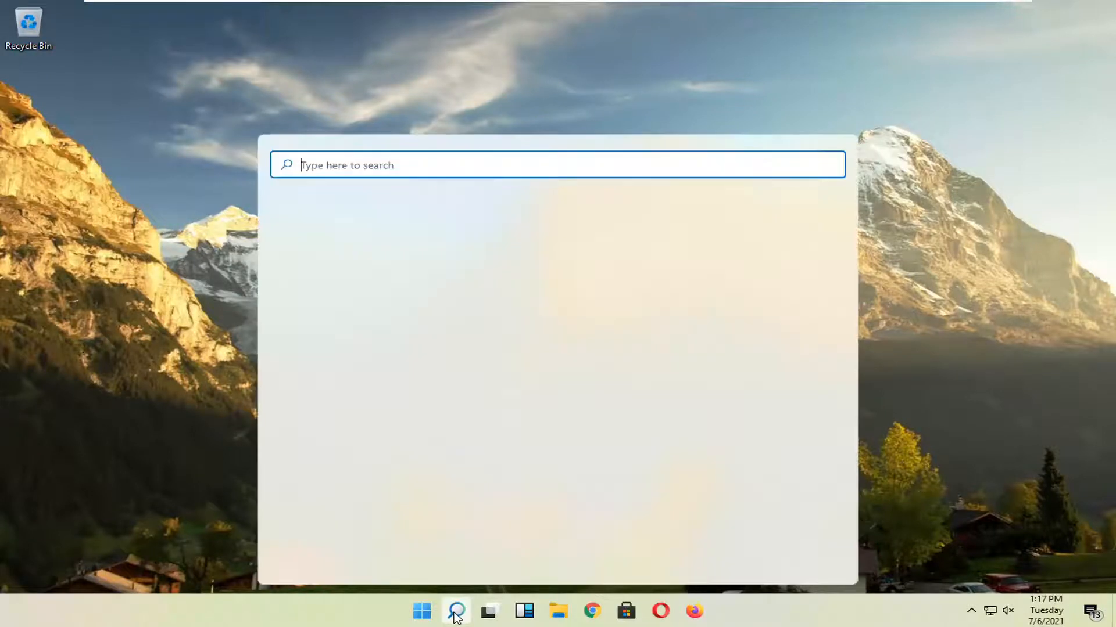
{"action": "type", "text": "snipping Tool"}
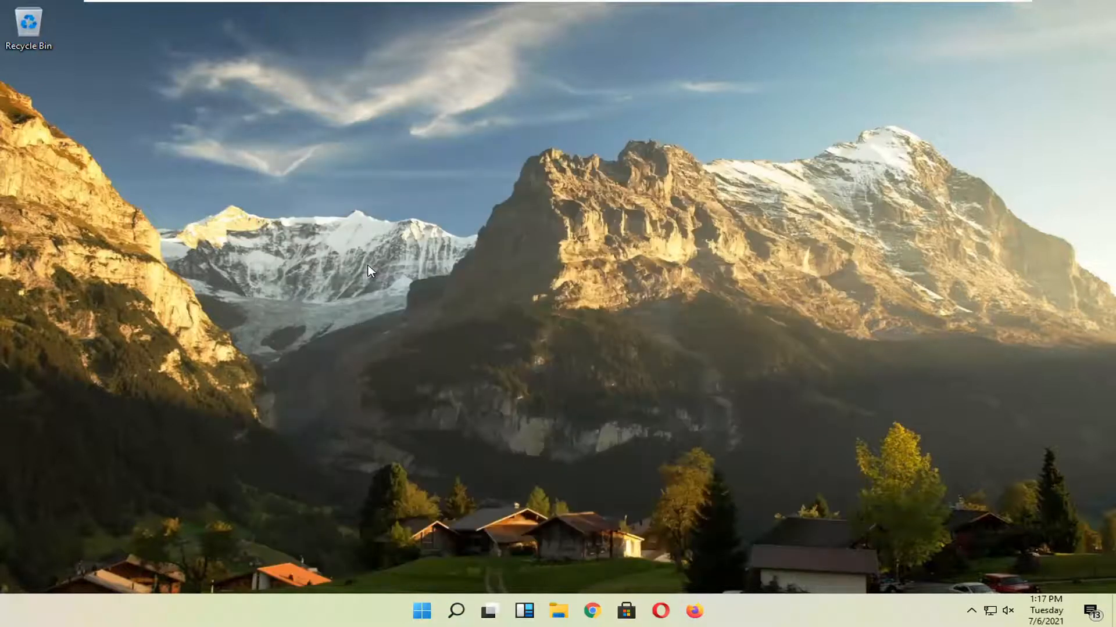
{"action": "mouse_move", "coordinate": [728, 261]}
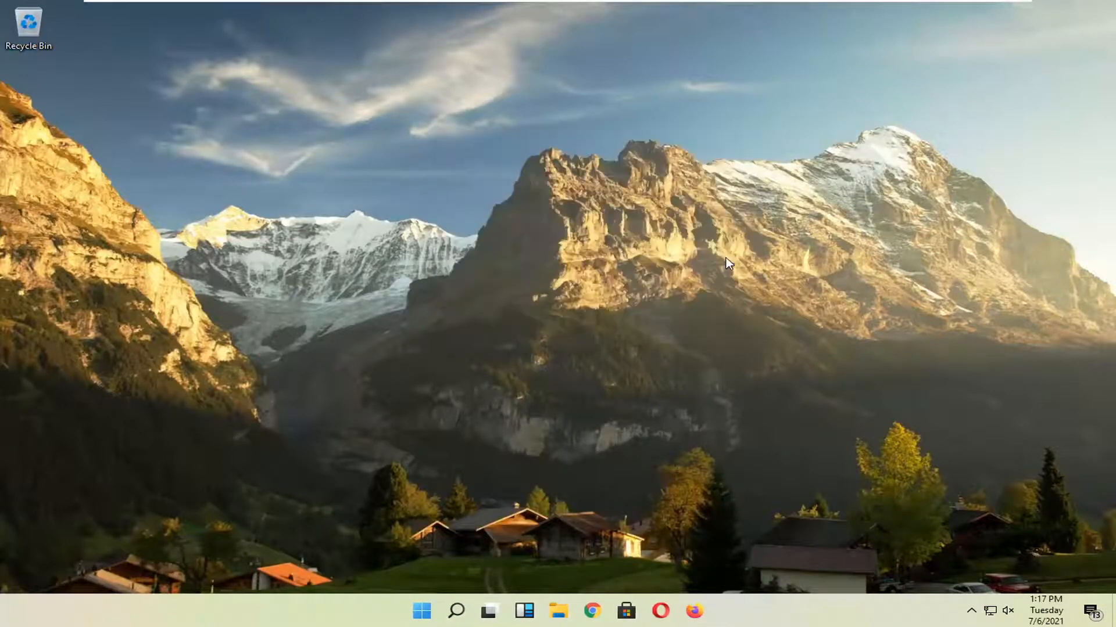
{"action": "left_click", "coordinate": [455, 611]}
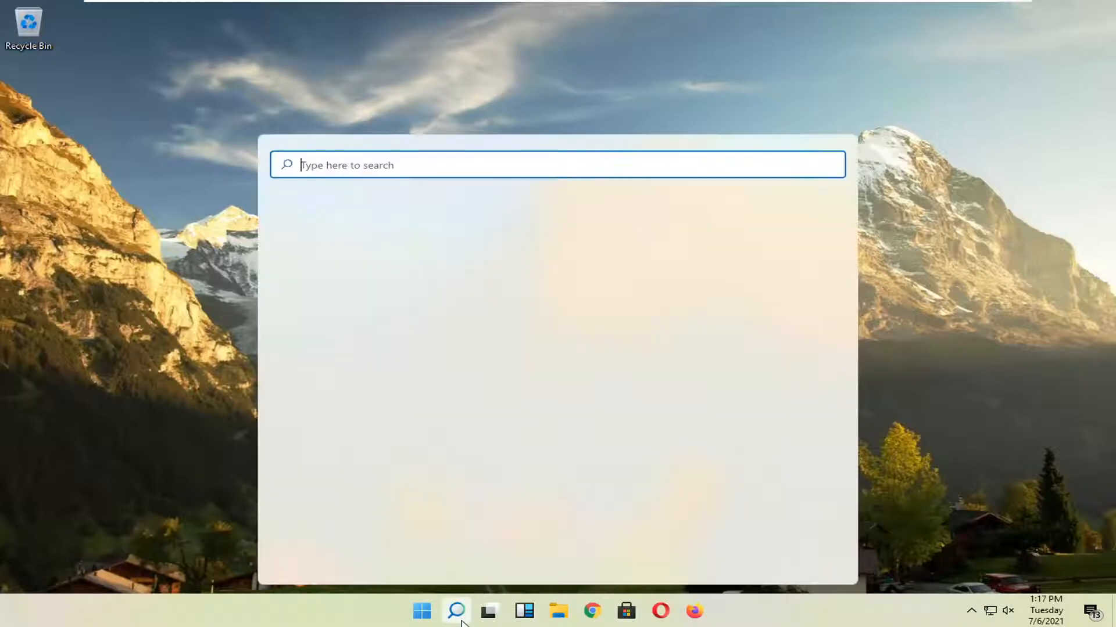
{"action": "type", "text": "snipping tool"}
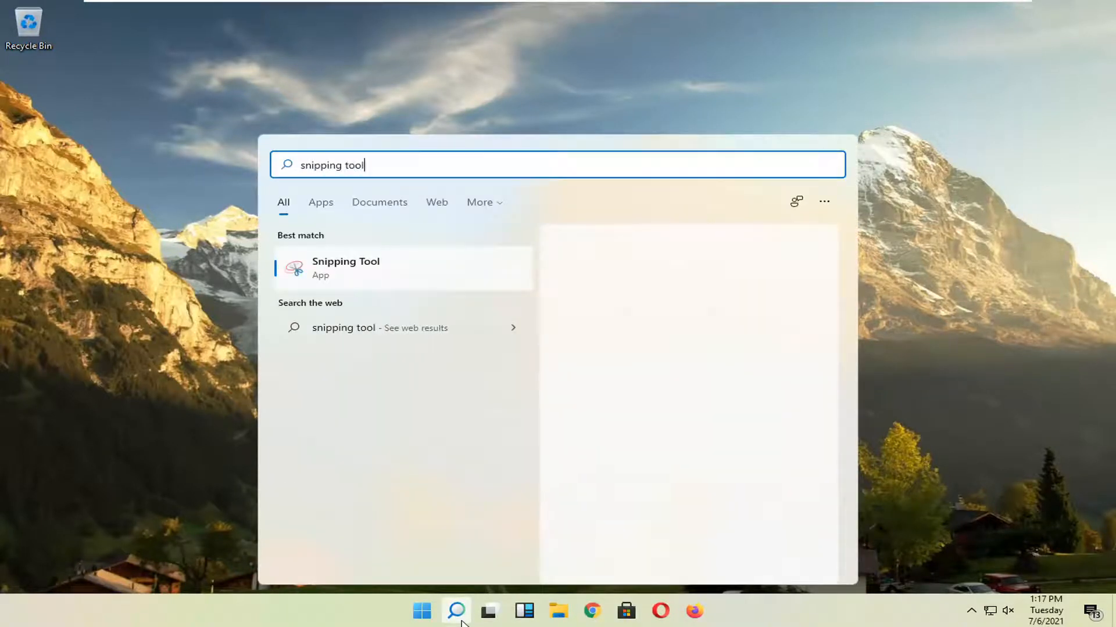
- Pin the Snipping Tool result to the taskbar from its context menu
{"action": "left_click", "coordinate": [345, 269]}
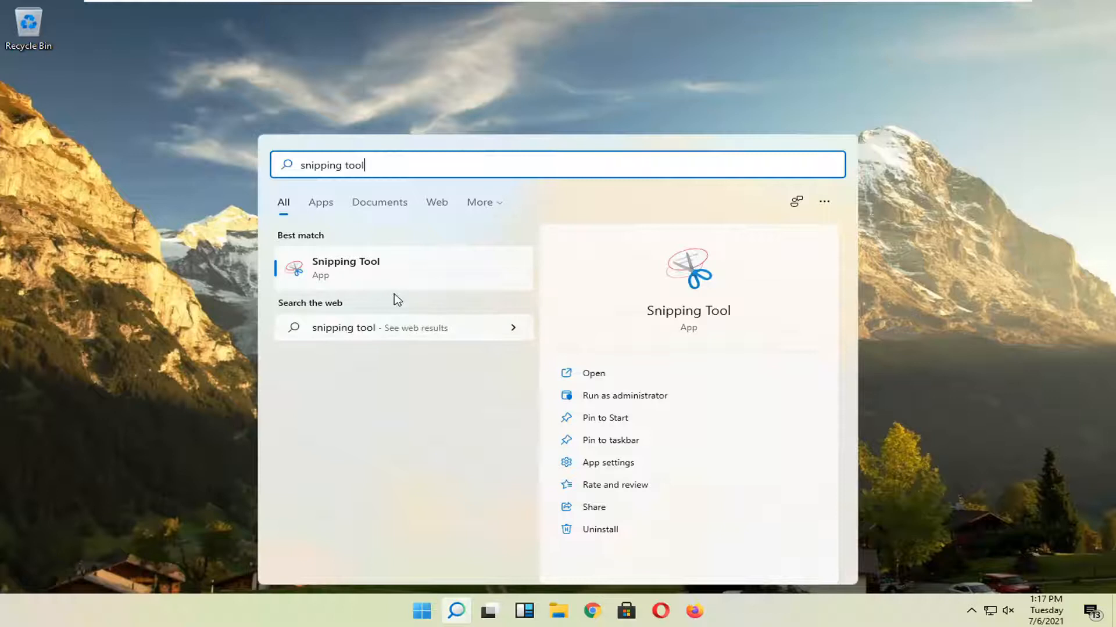
{"action": "right_click", "coordinate": [345, 268]}
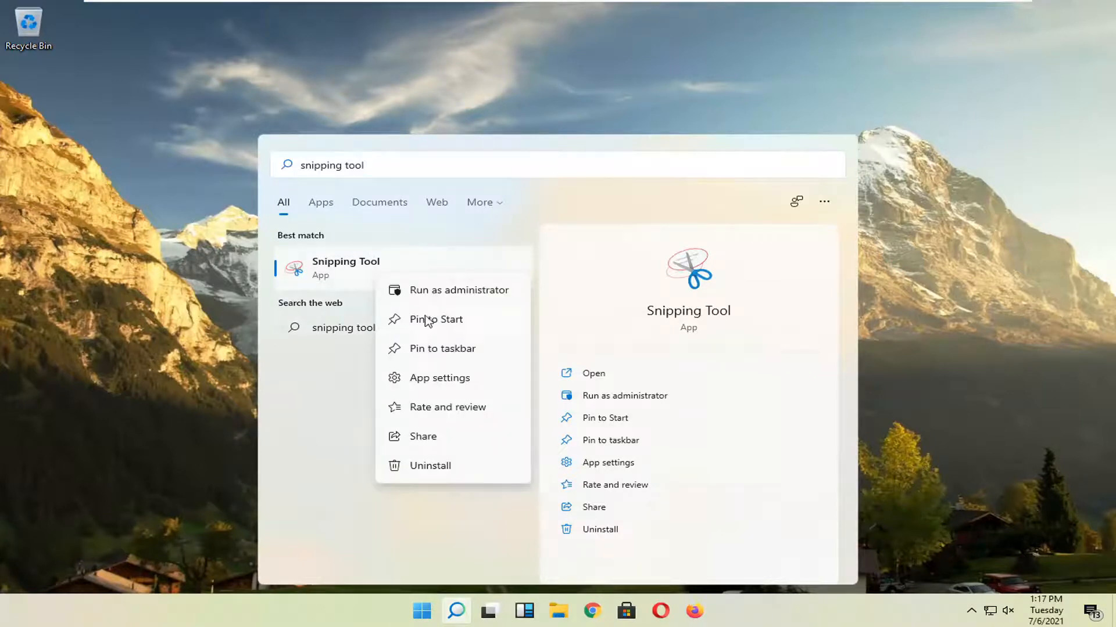
{"action": "mouse_move", "coordinate": [435, 354]}
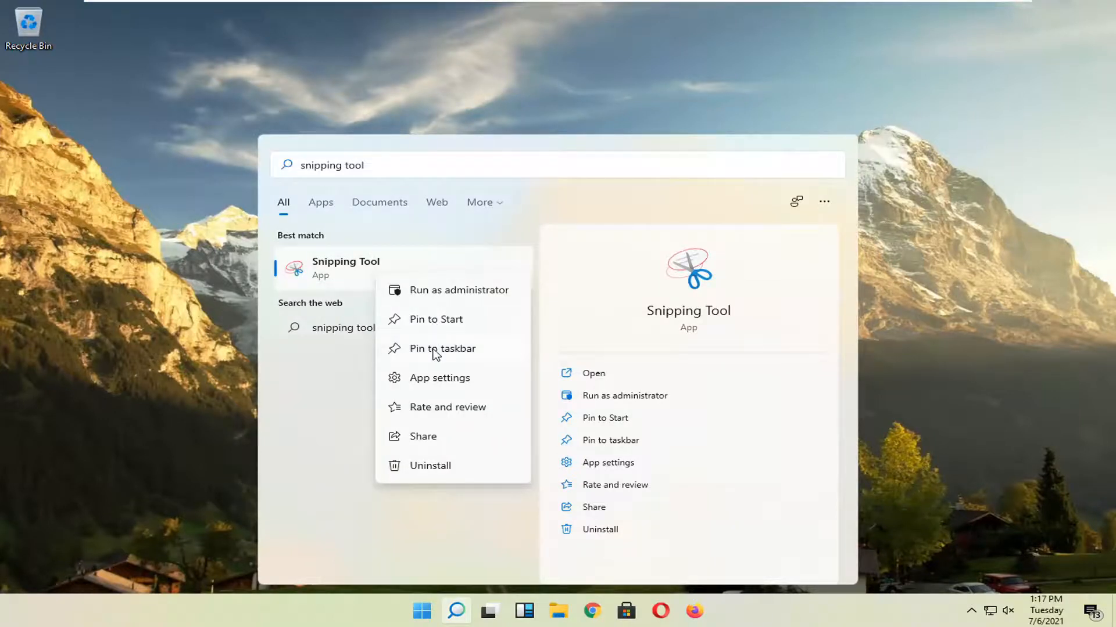
{"action": "mouse_move", "coordinate": [449, 344]}
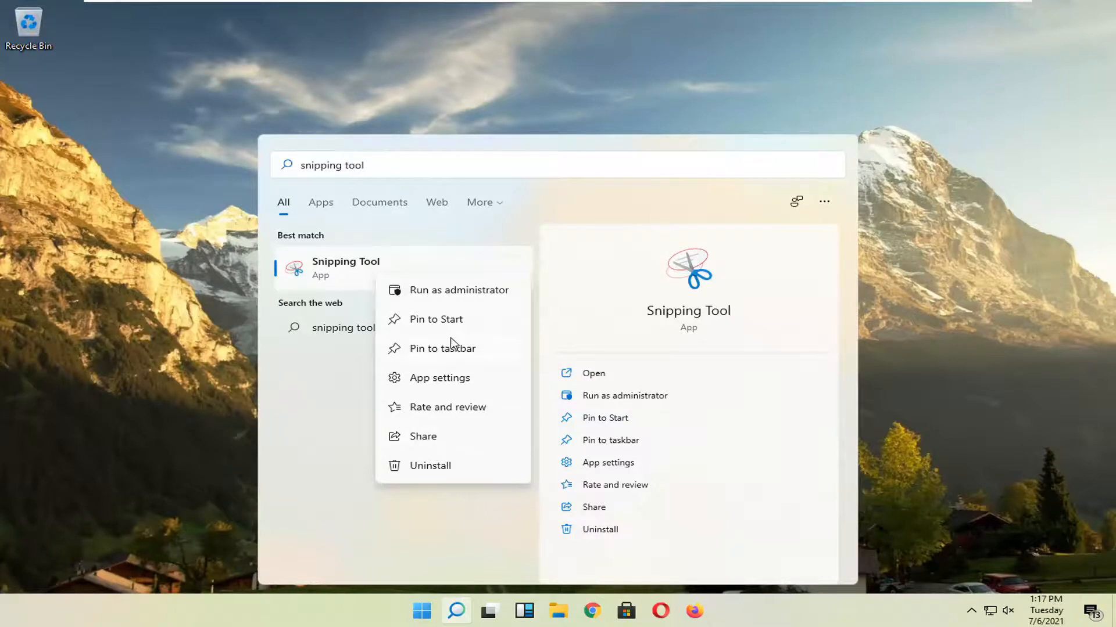
{"action": "left_click", "coordinate": [442, 347]}
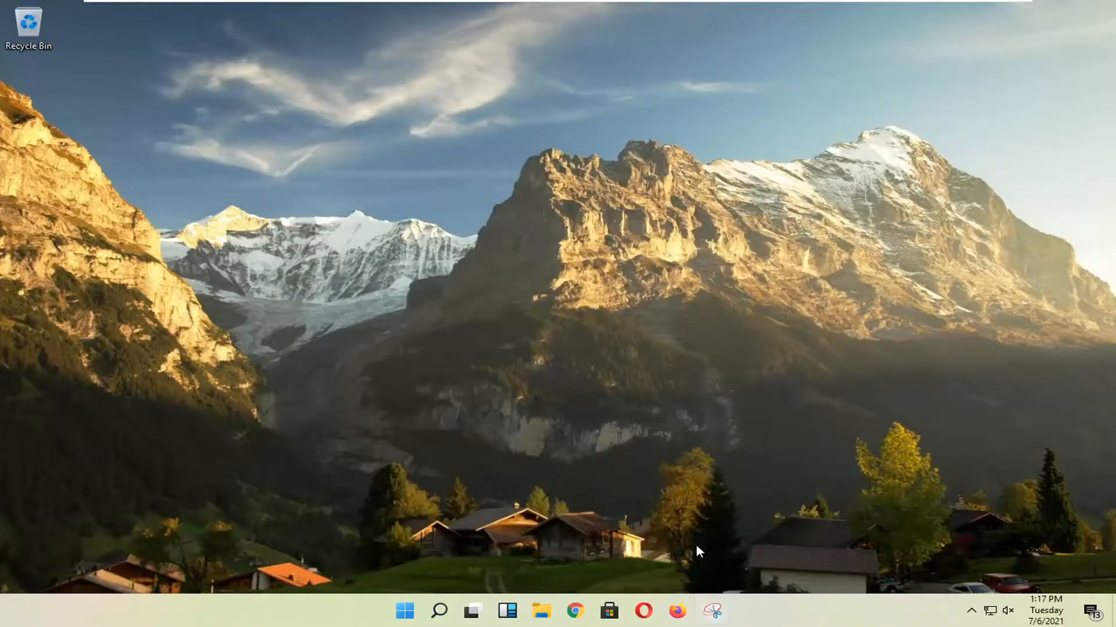
{"action": "mouse_move", "coordinate": [780, 197]}
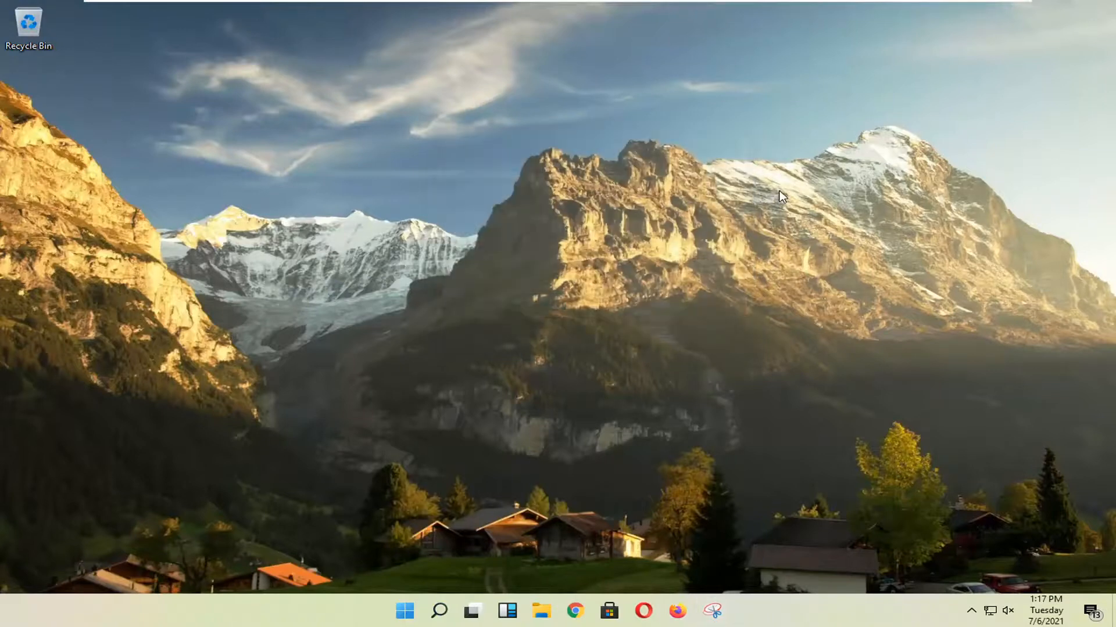